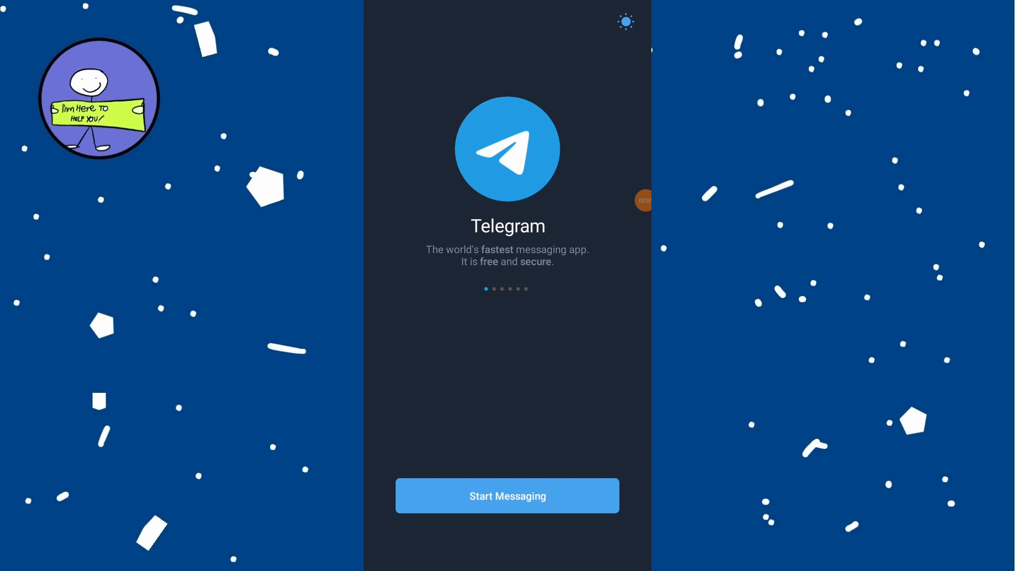
Start Messaging from Telegram's welcome screen to reach the country and phone number entry page
left_click(507, 495)
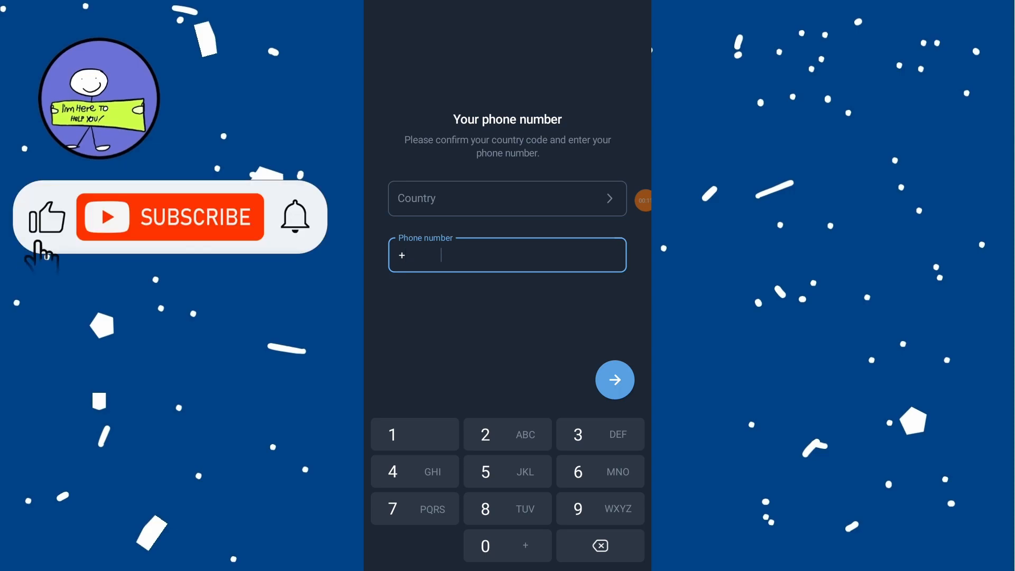
left_click(171, 218)
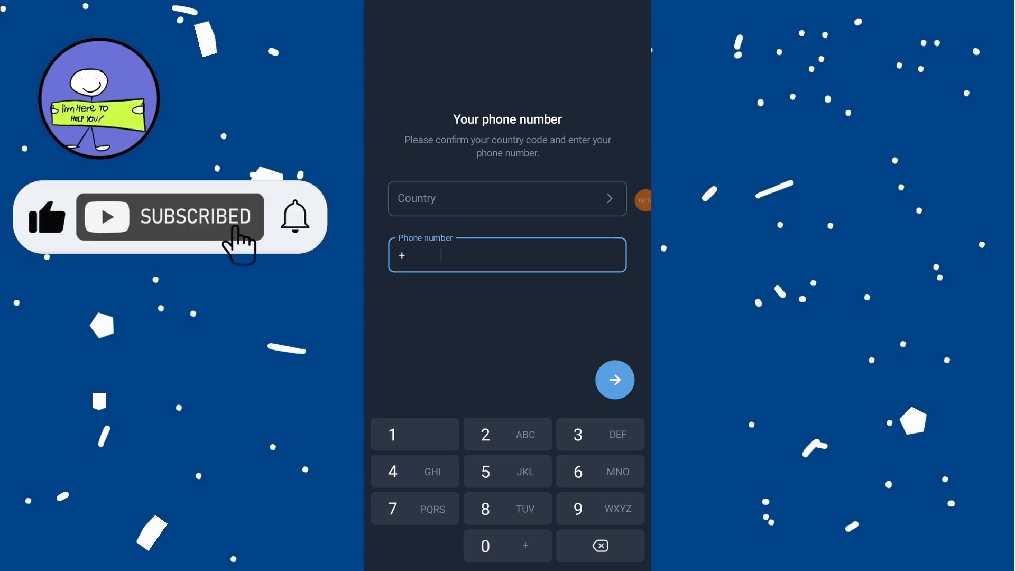